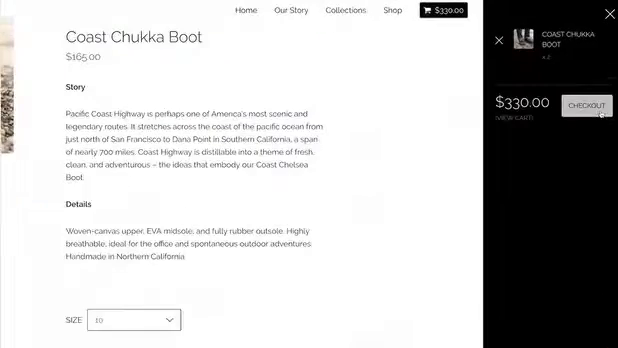
Step: Proceed from the cart to checkout and respond to the Give Feedback invitation
left_click(590, 104)
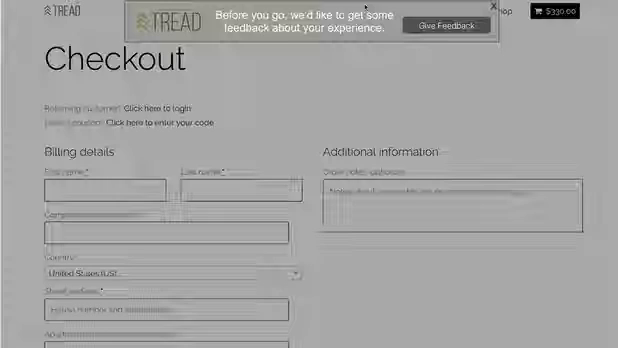
left_click(436, 20)
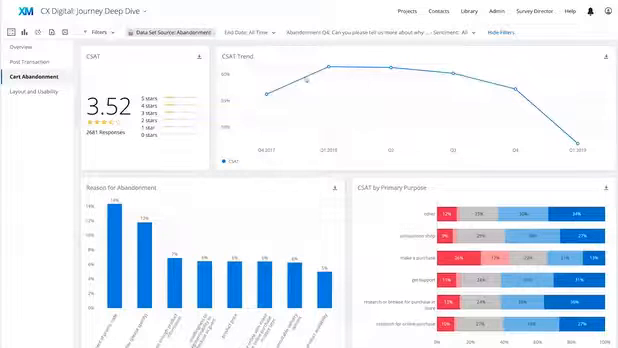
mouse_move(358, 84)
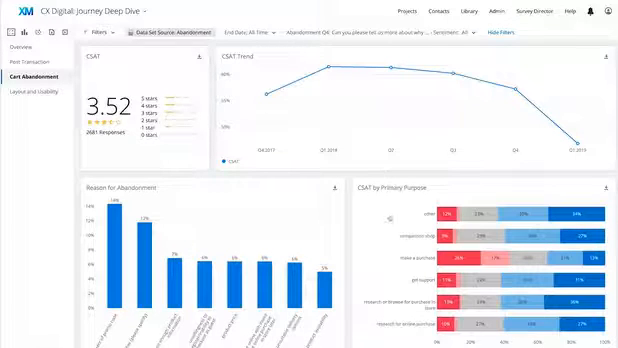
Step: Scroll the Cart Abandonment page down to the customer comments on abandonment reasons
scroll("down", 3)
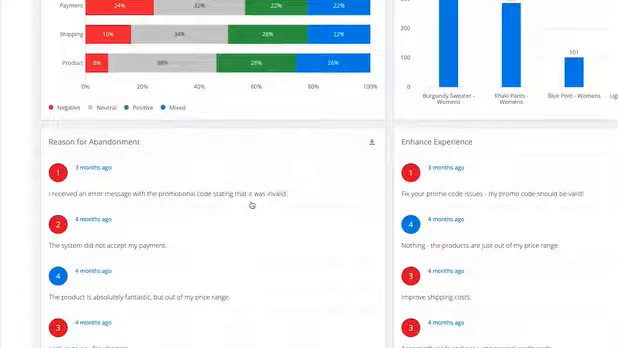
mouse_move(416, 192)
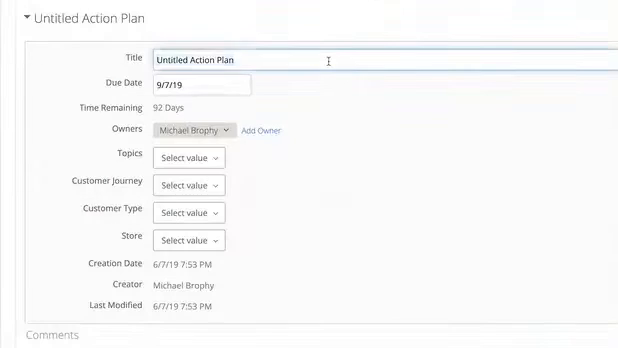
Step: Title the plan 'Promo Code Placement' and tag it Checkout, New Buyer and Store 458
type("Promo Code P")
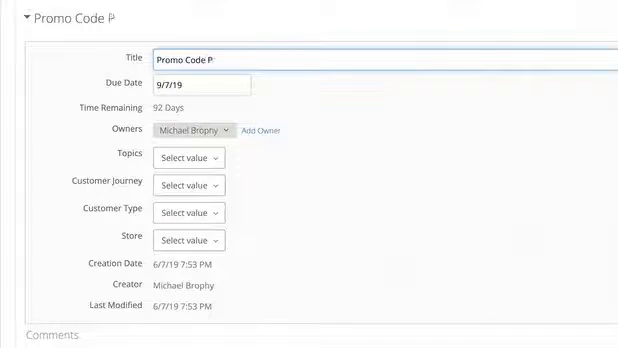
left_click(196, 156)
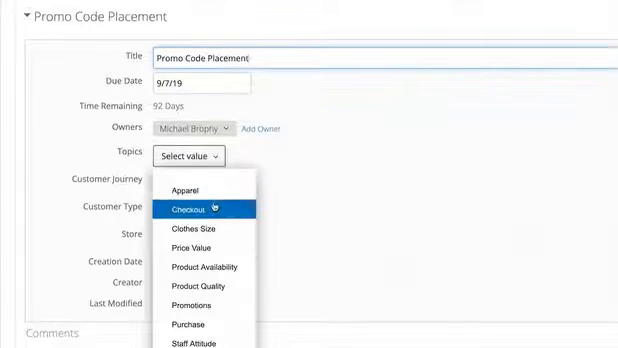
left_click(184, 204)
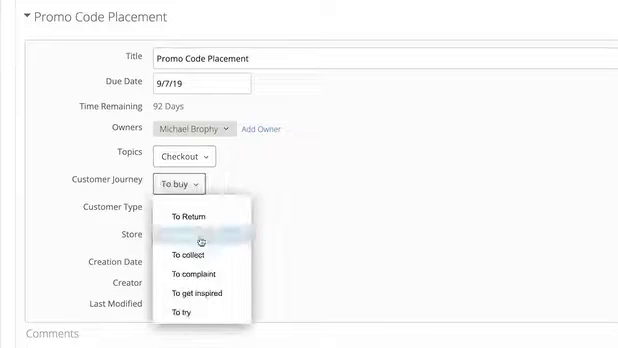
left_click(192, 238)
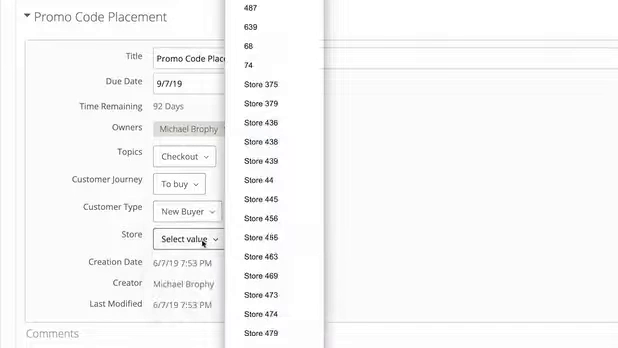
left_click(260, 240)
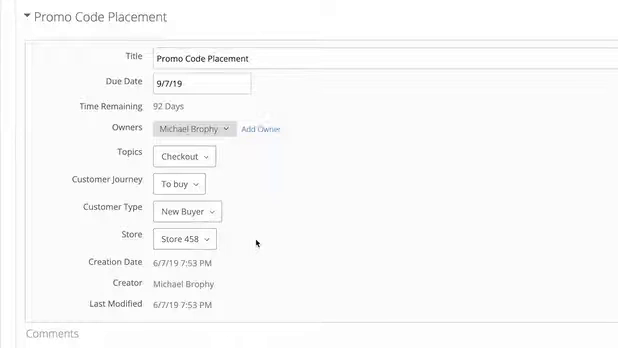